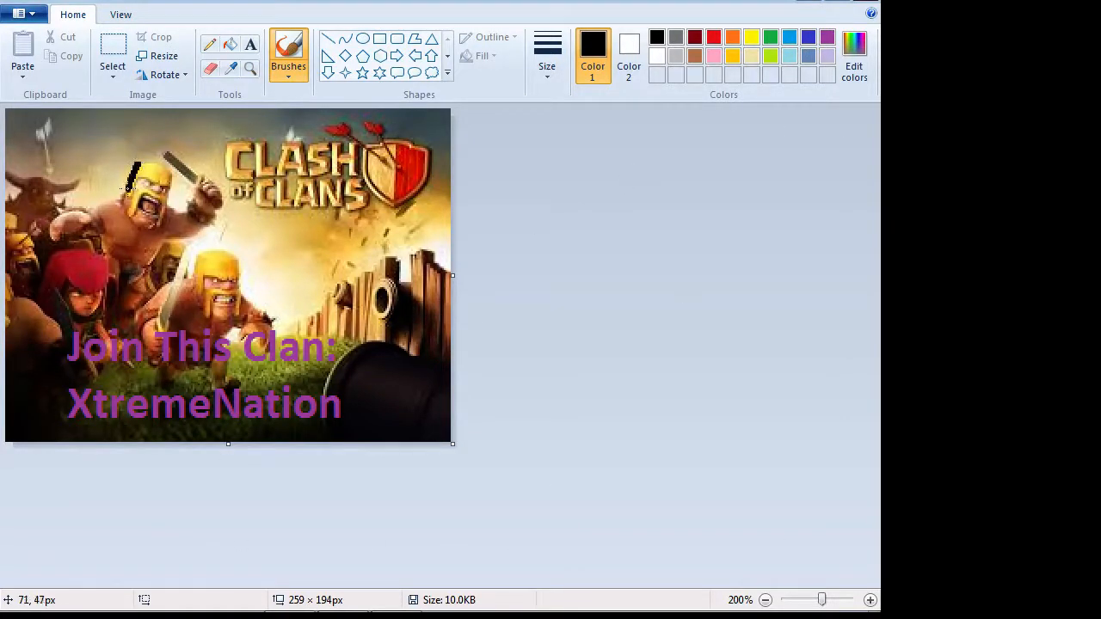
Scribble black brush strokes around the barbarian's head and a cross below the CLASH OF CLANS logo
drag(129, 186, 158, 168)
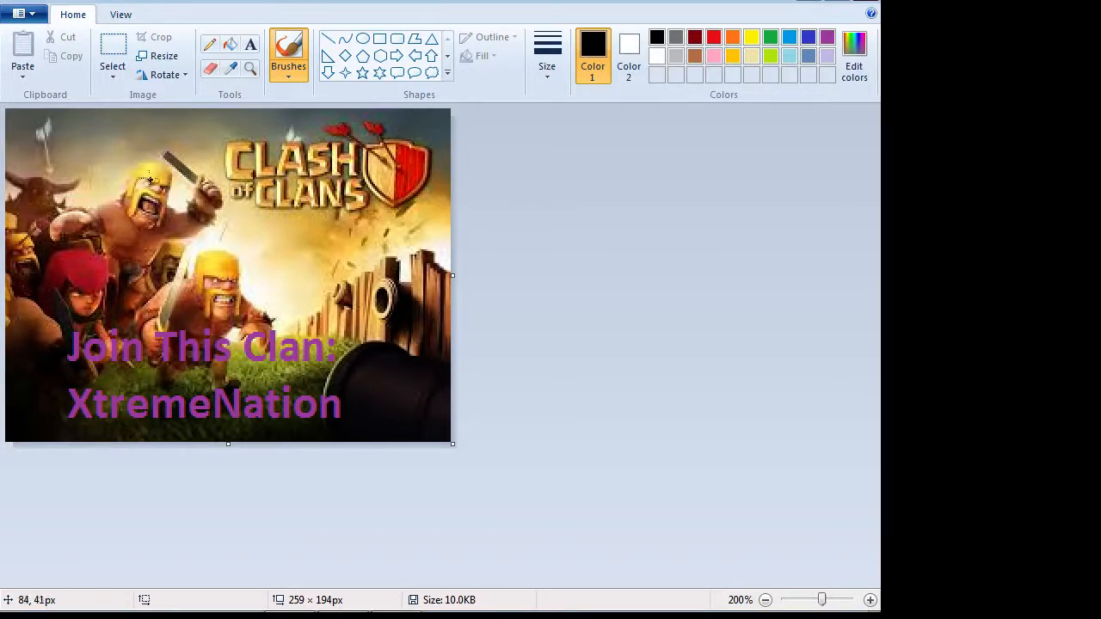
drag(152, 176, 164, 181)
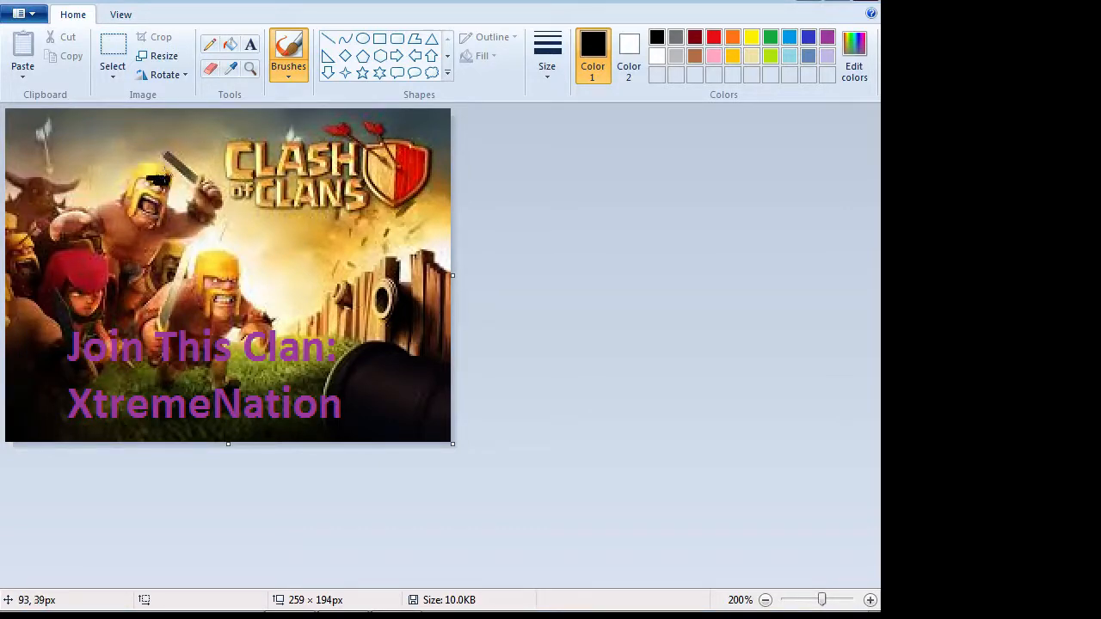
drag(159, 181, 129, 186)
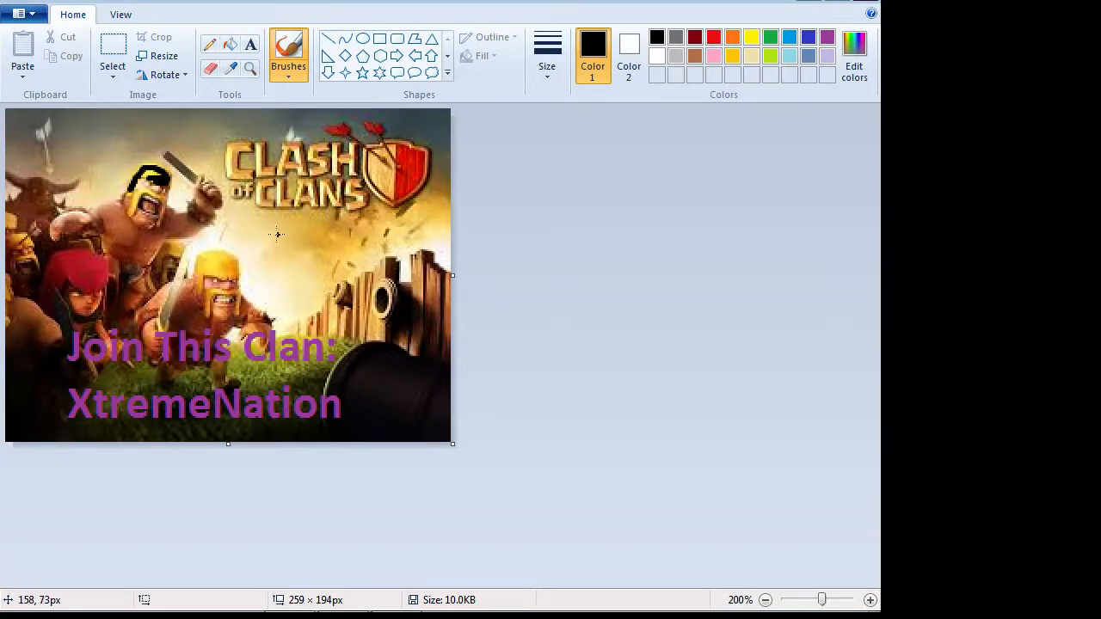
drag(278, 227, 358, 279)
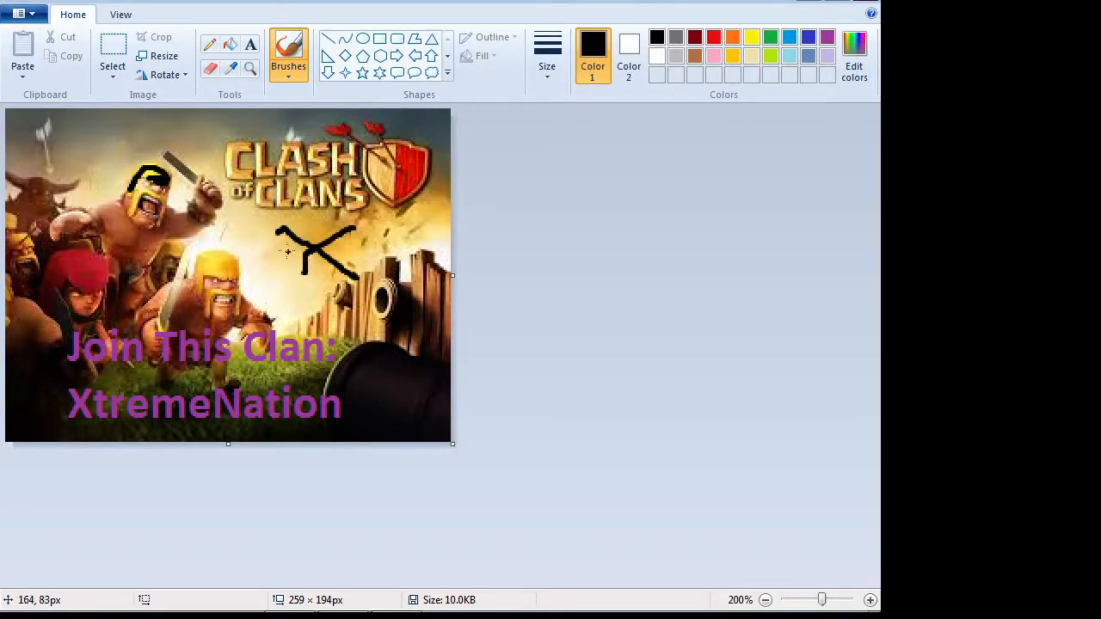
mouse_move(273, 273)
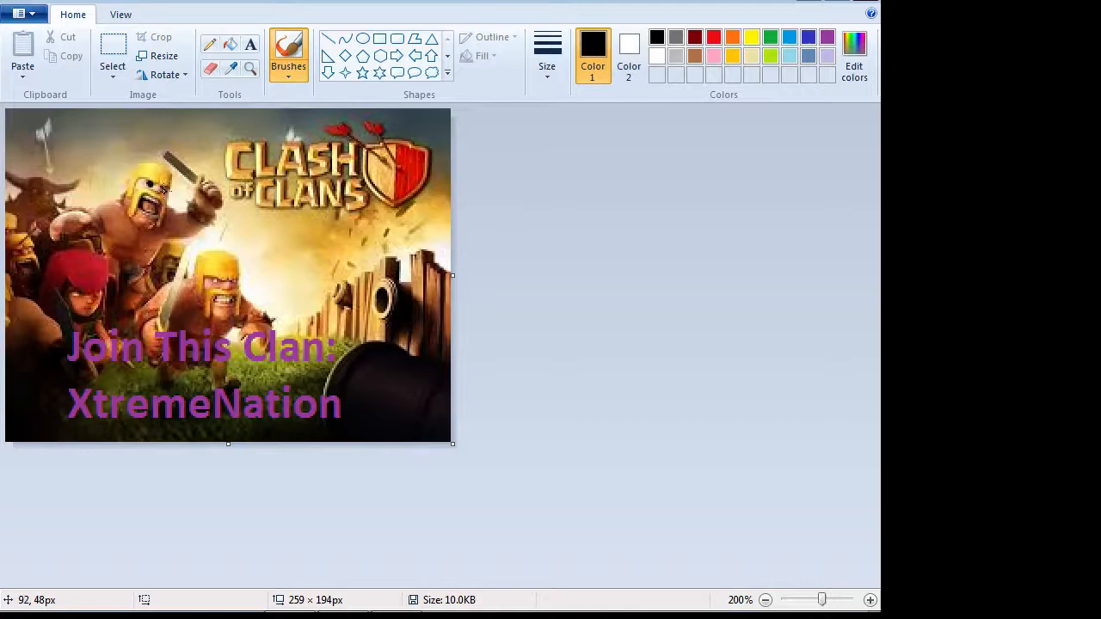
mouse_move(176, 186)
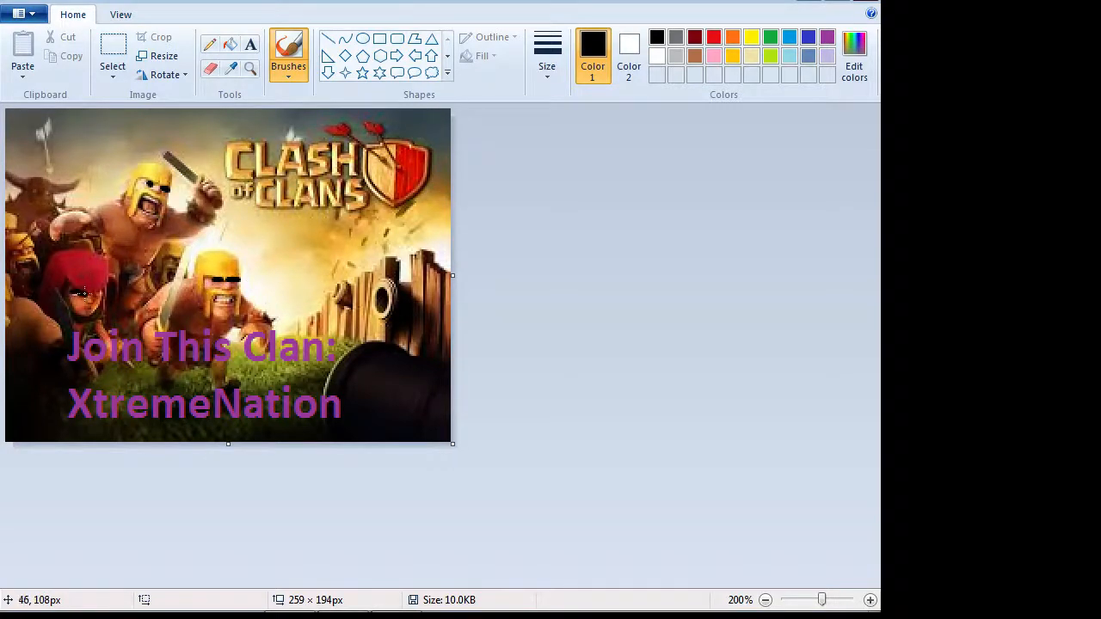
mouse_move(502, 126)
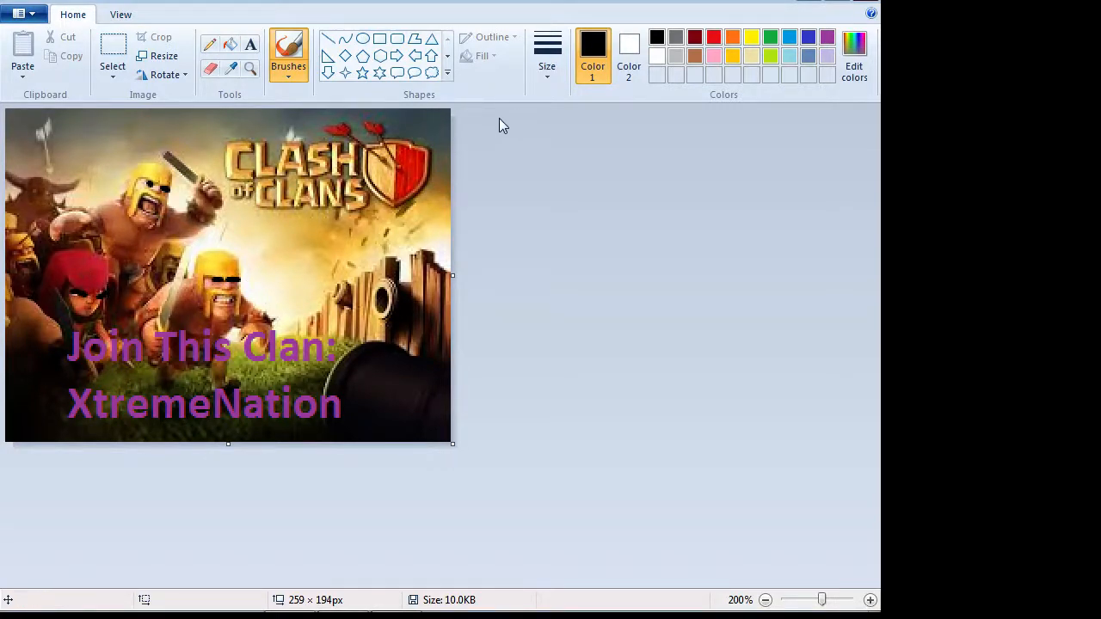